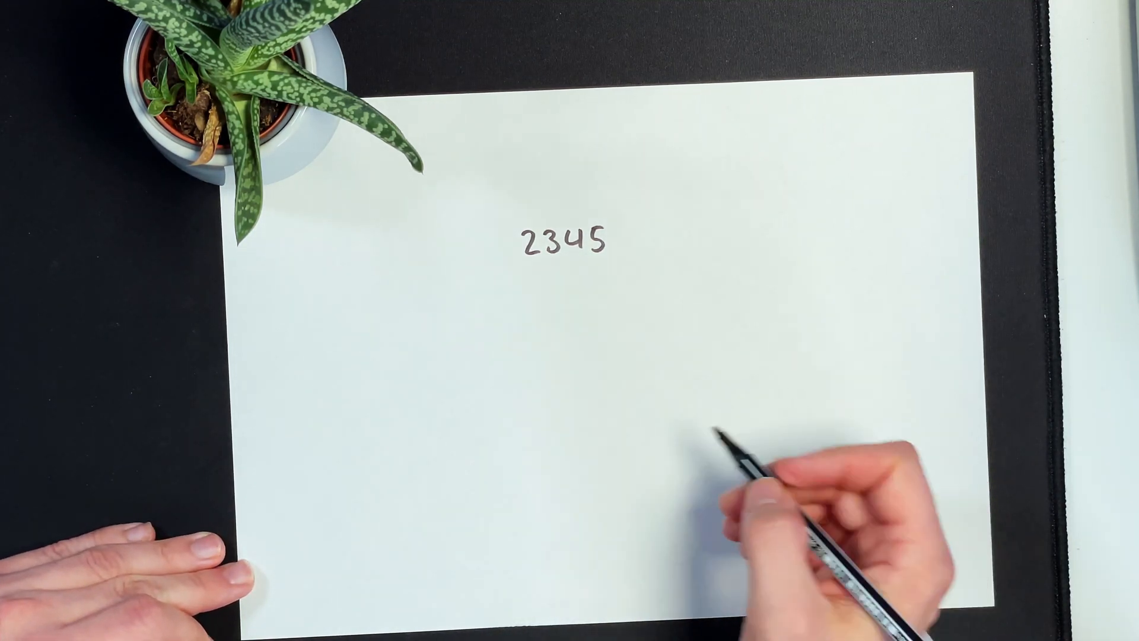
{"action": "type", "text": "2000 + 300 + 40 + 5"}
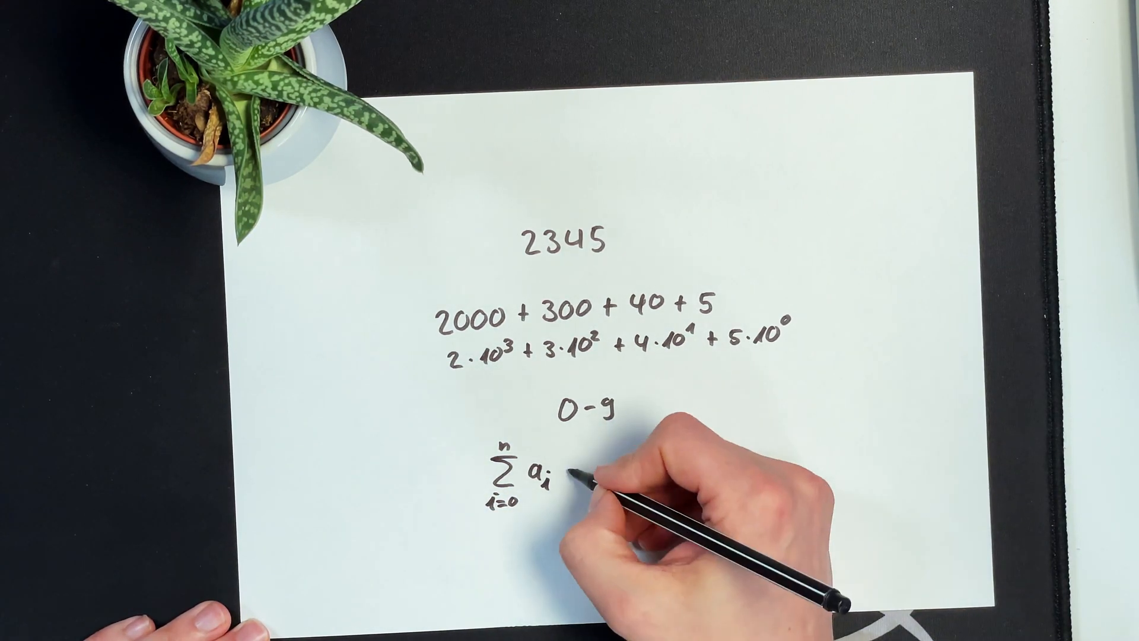
{"action": "type", "text": "10"}
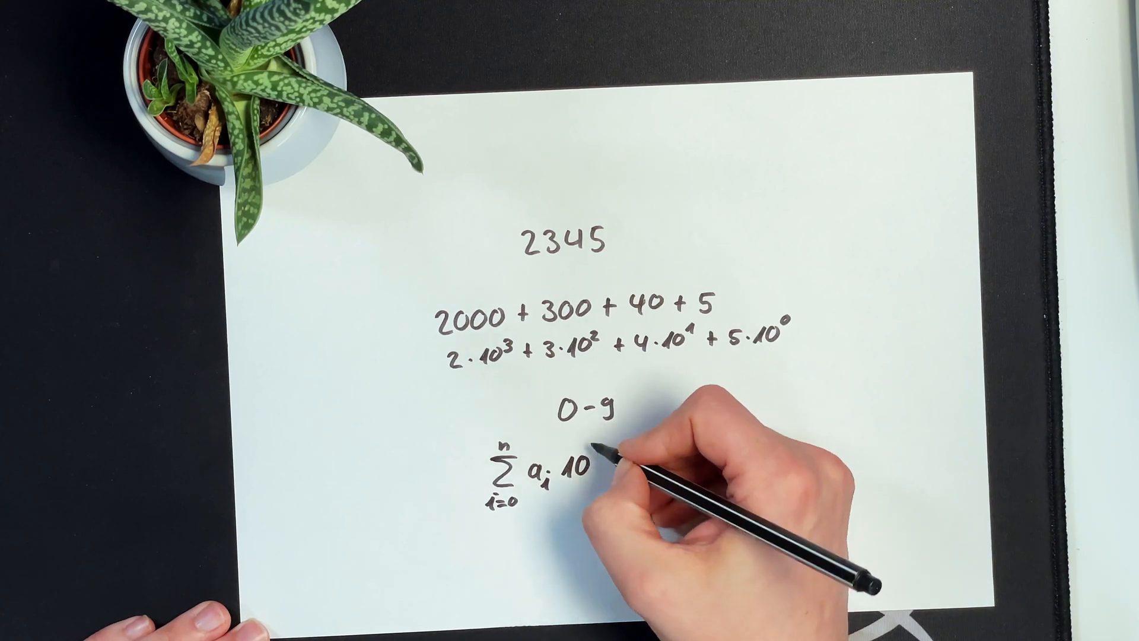